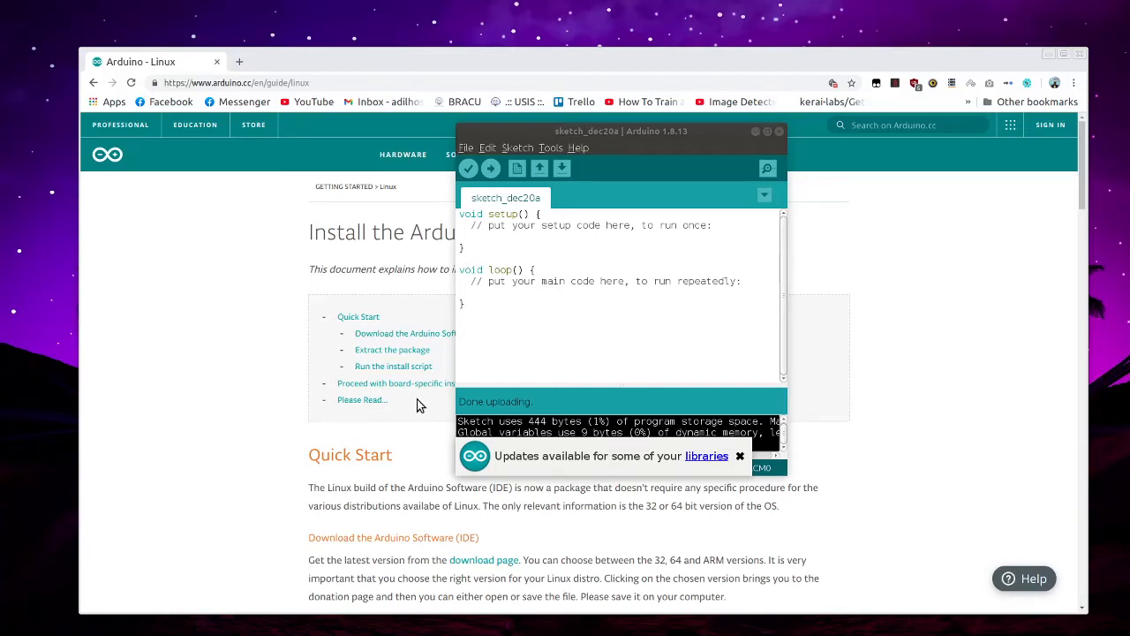
Close the 'Updates available for some of your libraries' notification bar
left_click(740, 456)
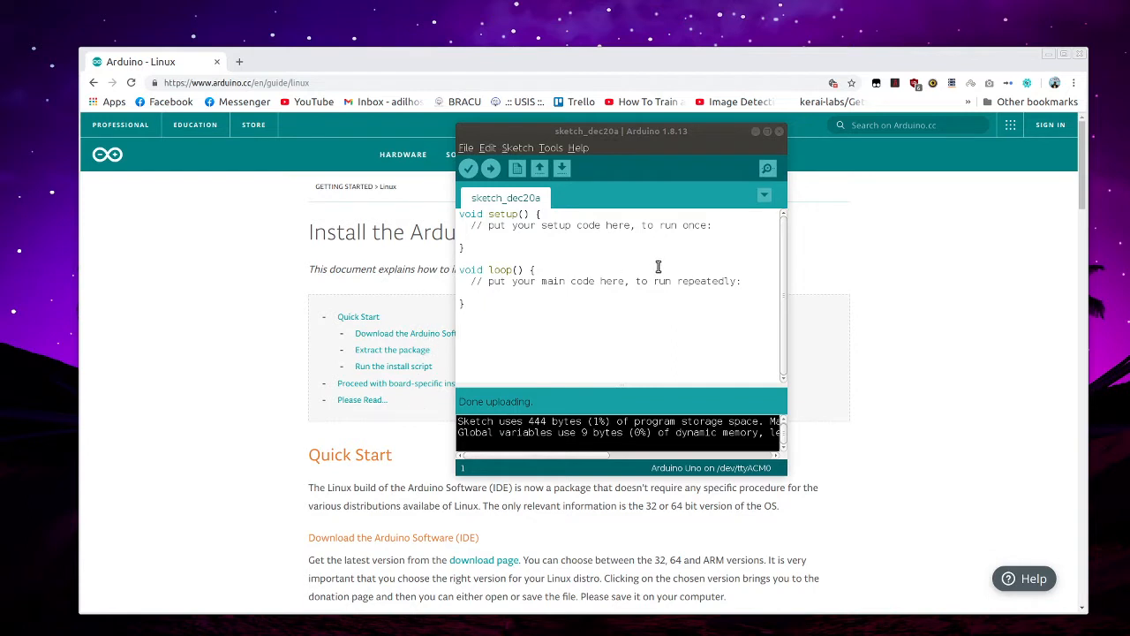
mouse_move(407, 284)
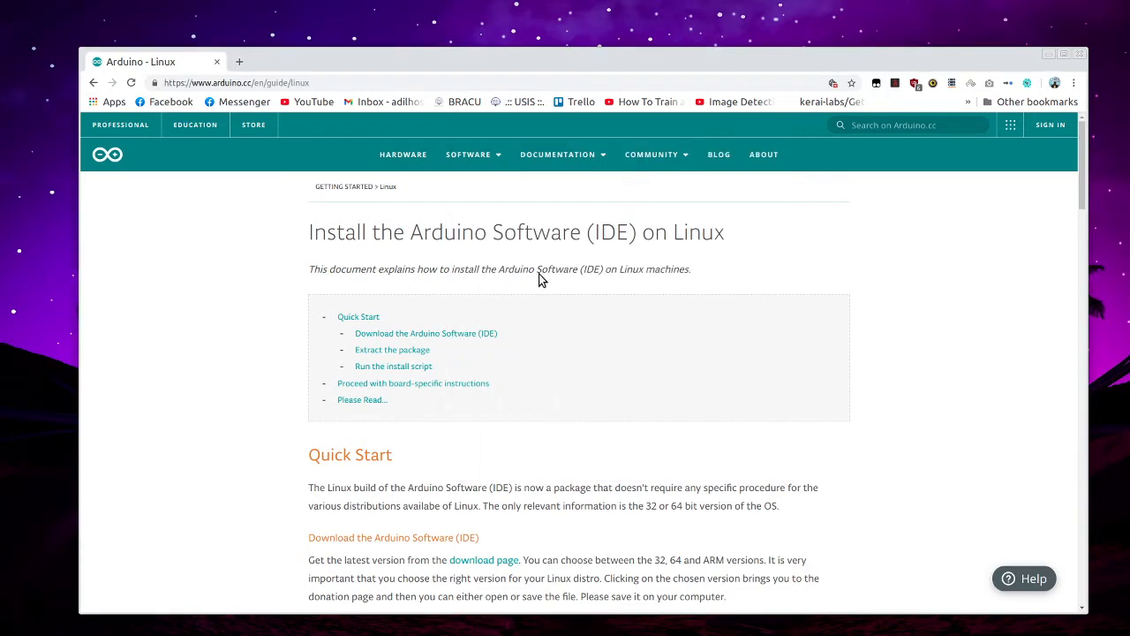
mouse_move(310, 96)
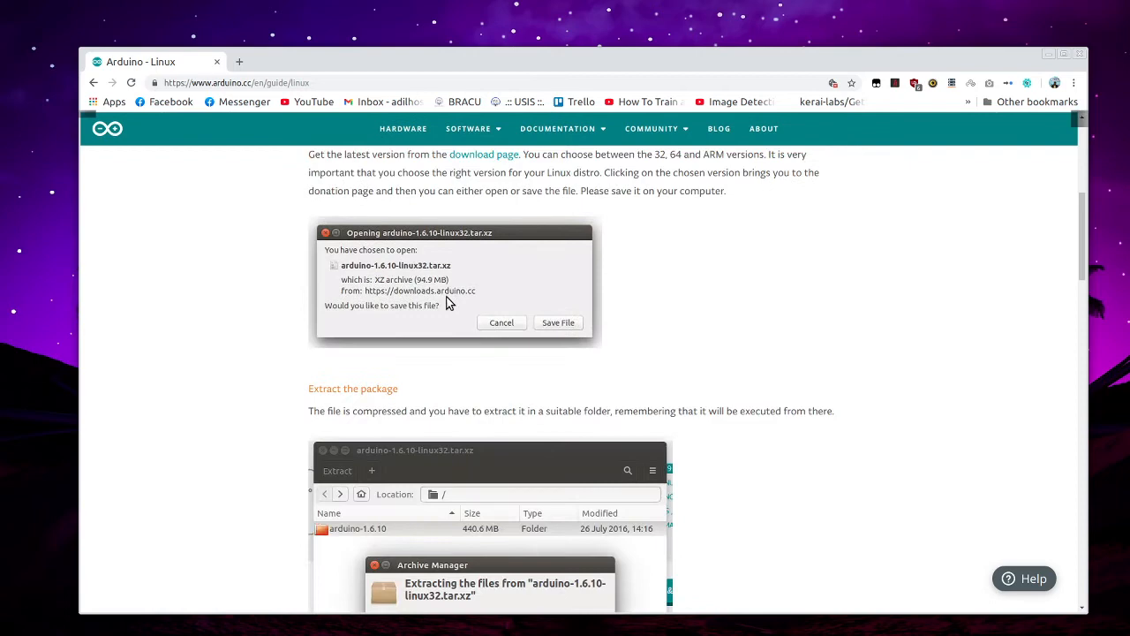
Scroll the arduino.cc Linux guide down to the 'Please Read...' section
scroll("down", 3)
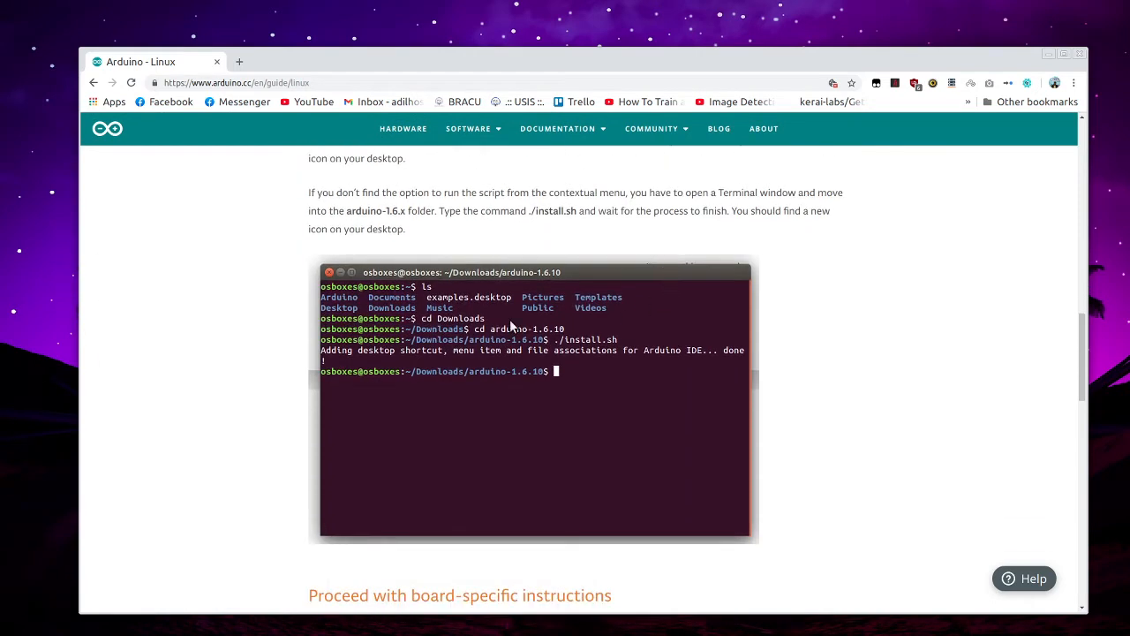
mouse_move(625, 351)
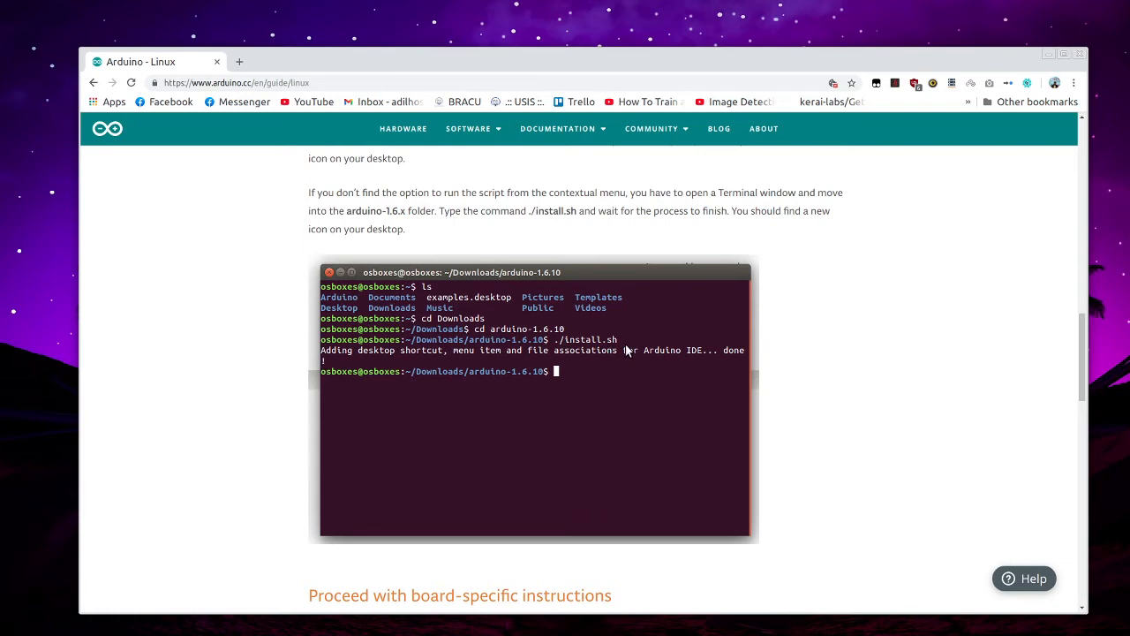
scroll("down", 3)
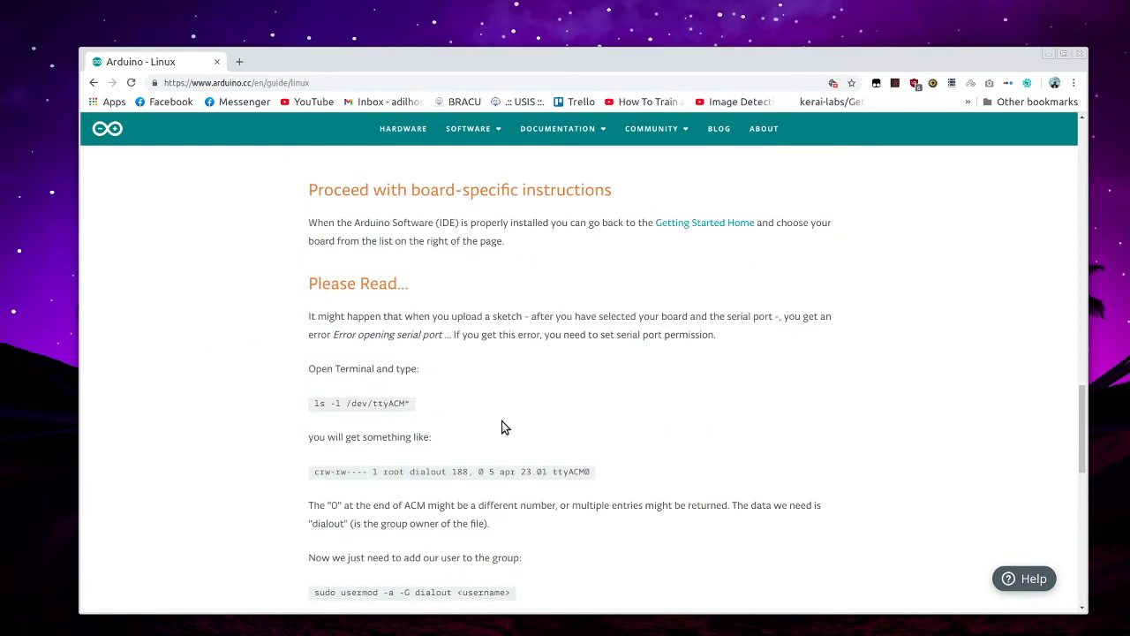
mouse_move(398, 389)
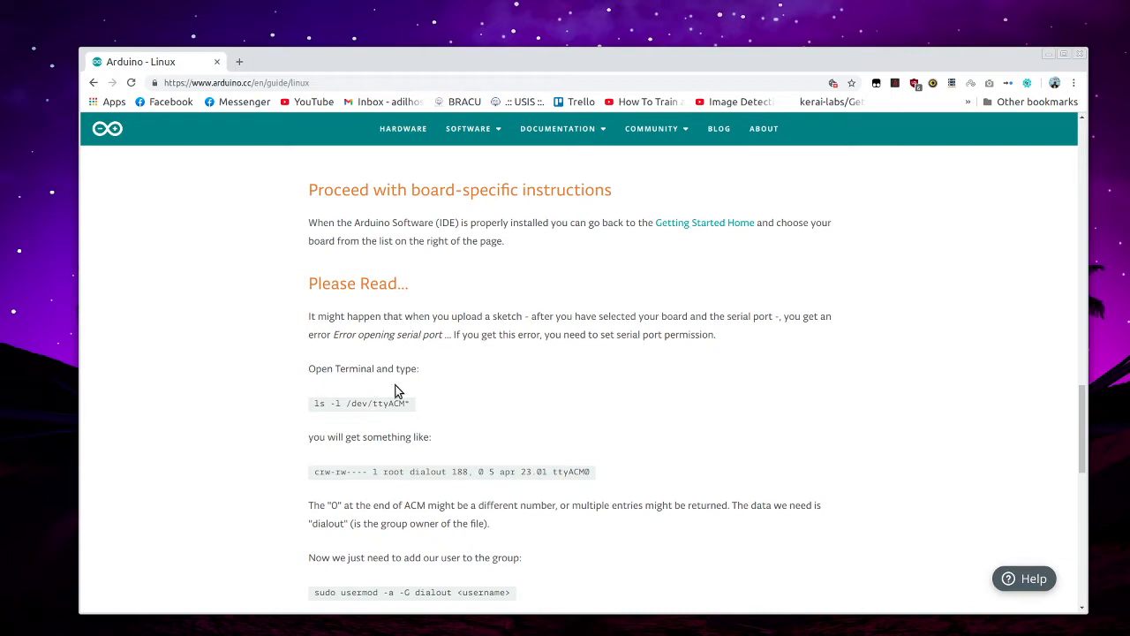
mouse_move(572, 484)
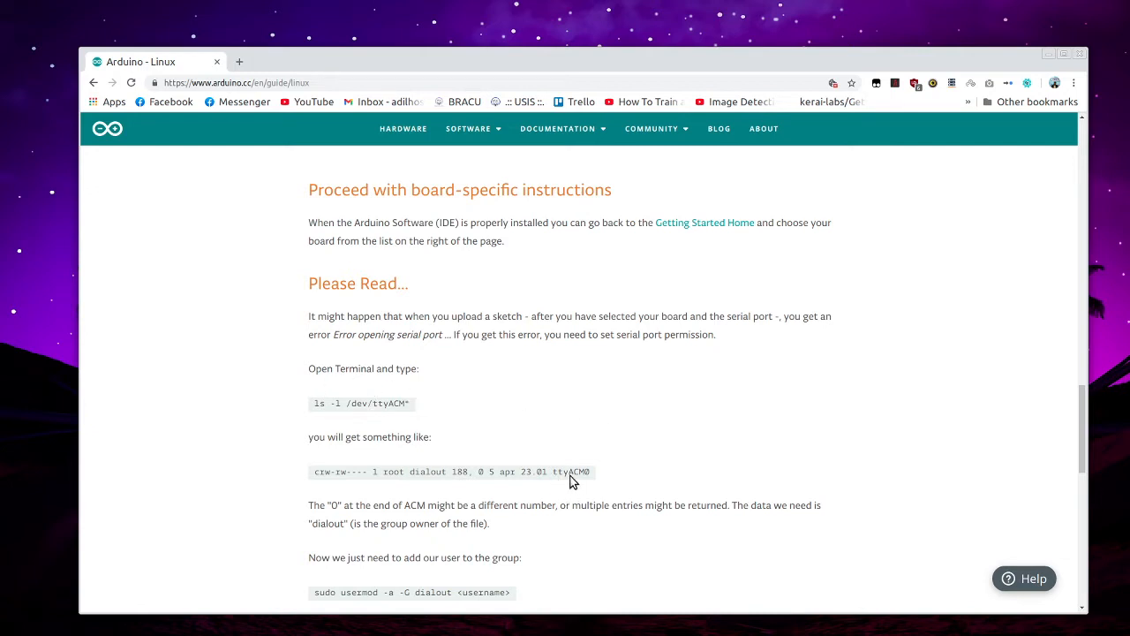
mouse_move(586, 486)
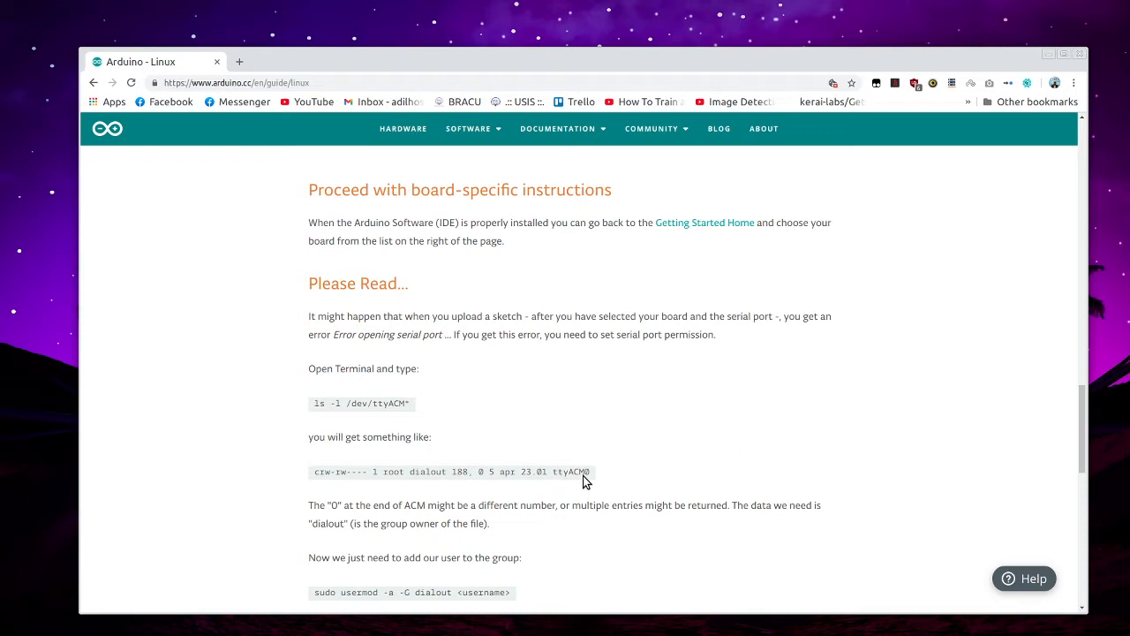
Select the 'ls -l /dev/ttyACM*' and 'sudo usermod -a -G dialout <username>' command texts
scroll("down", 3)
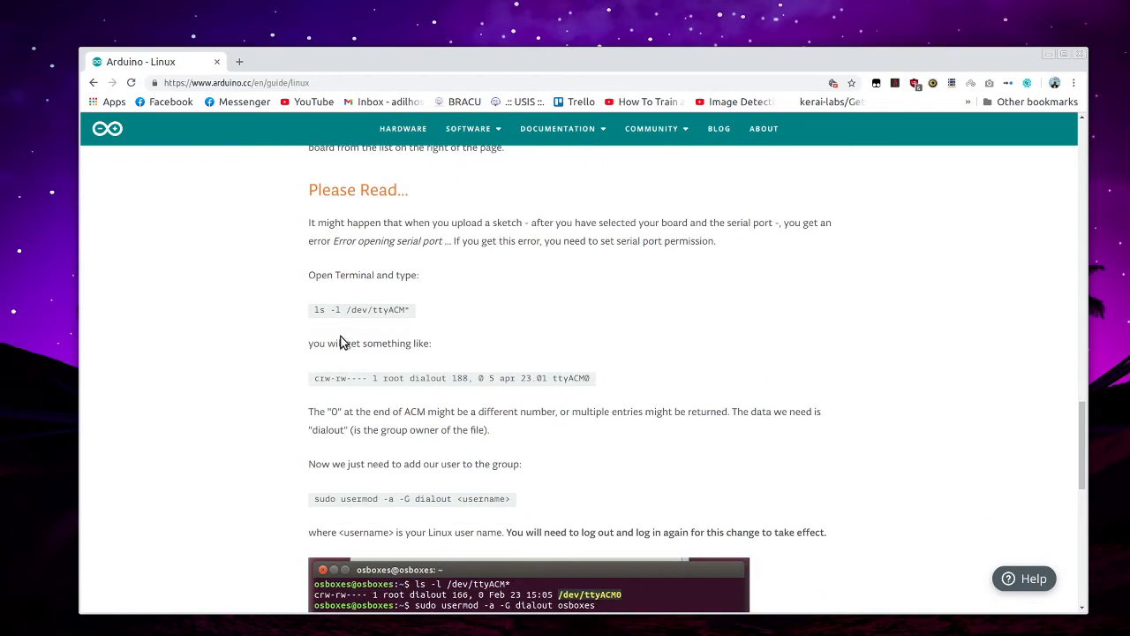
left_click_drag(314, 309, 371, 309)
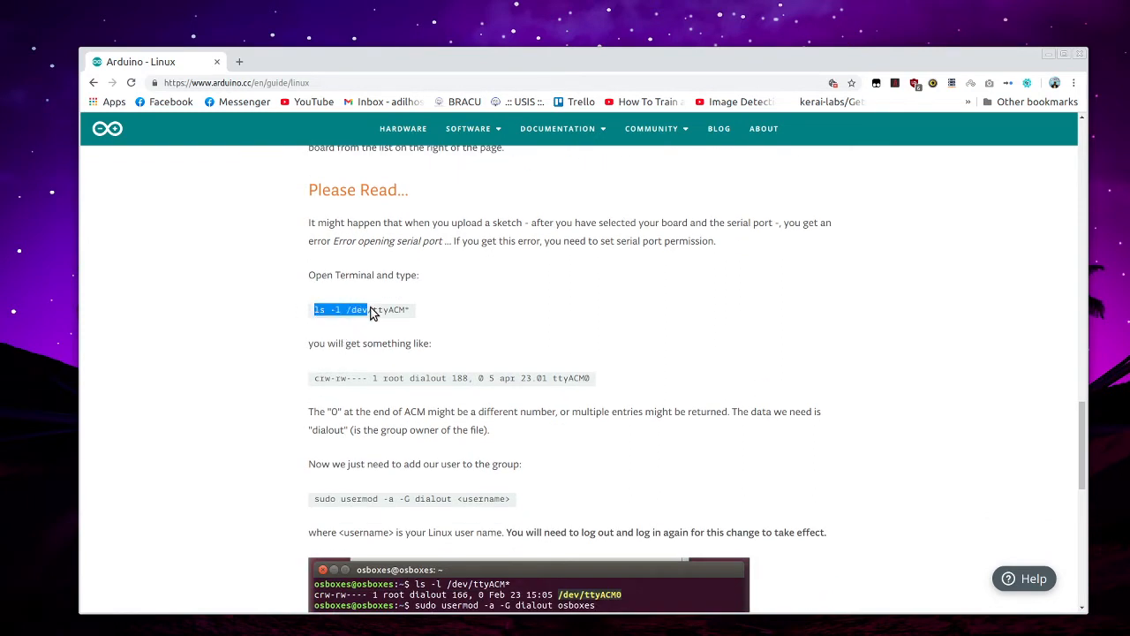
mouse_move(378, 316)
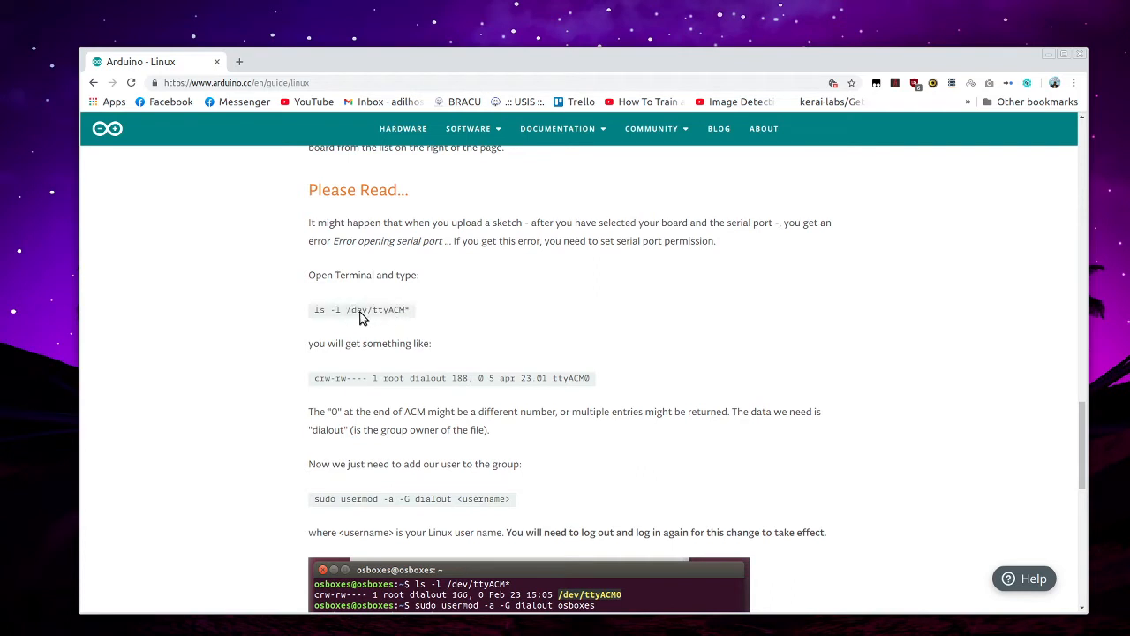
mouse_move(379, 327)
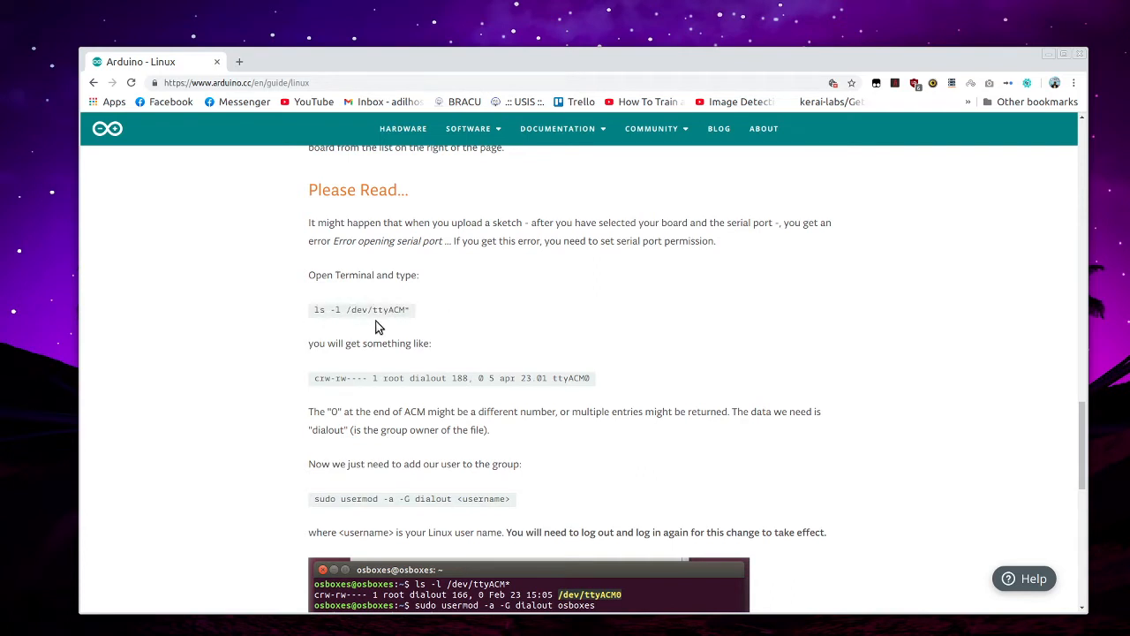
scroll("down", 3)
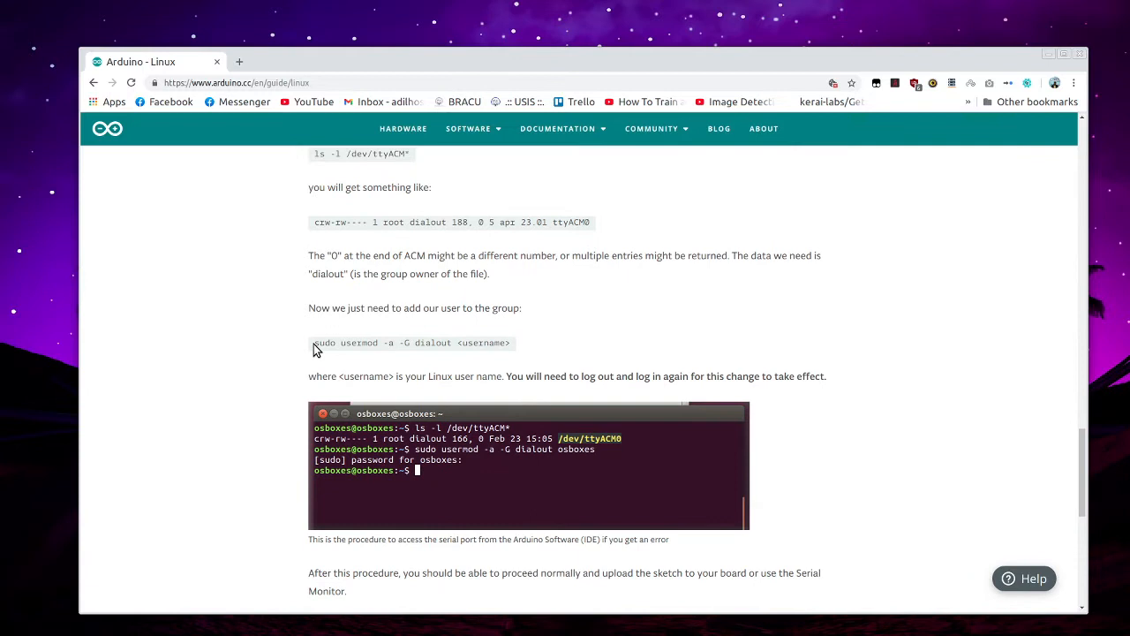
left_click_drag(313, 343, 419, 342)
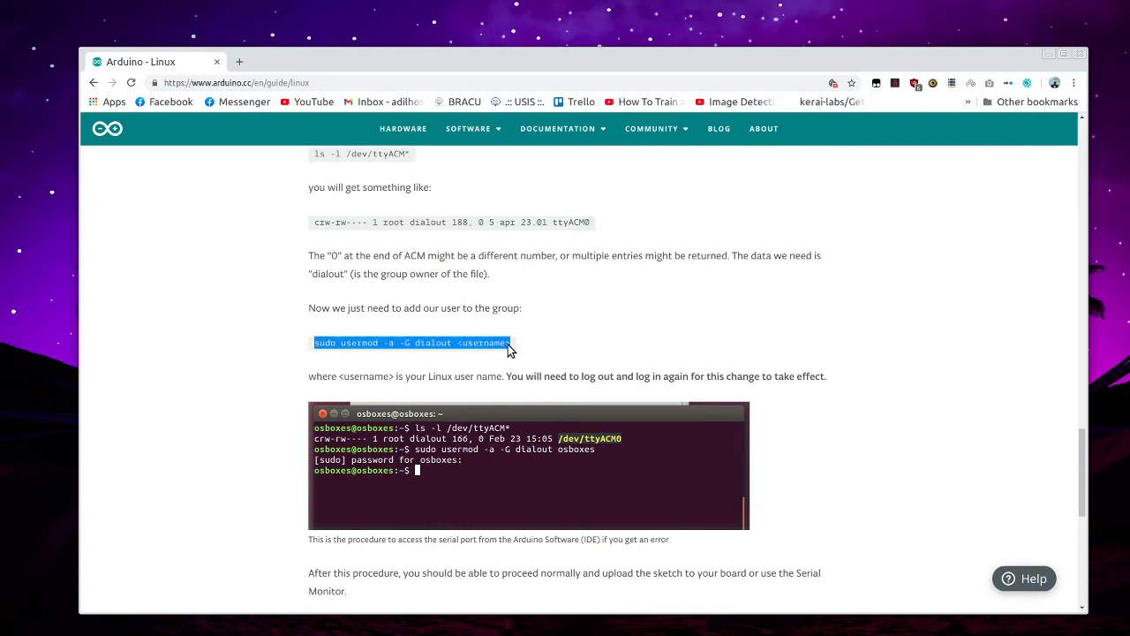
mouse_move(417, 299)
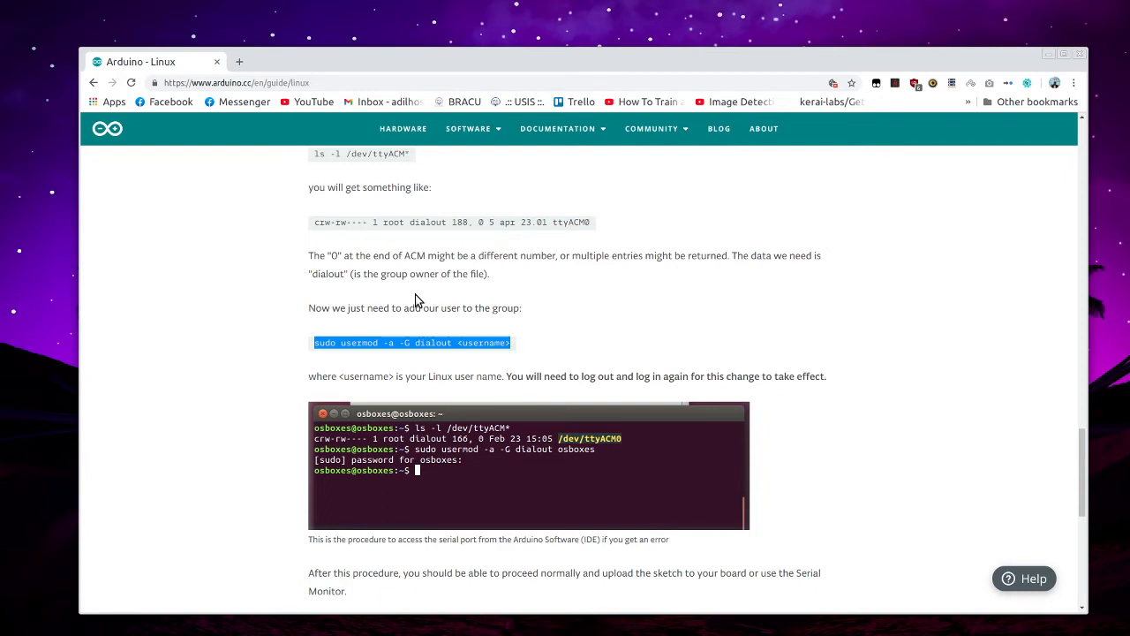
mouse_move(386, 313)
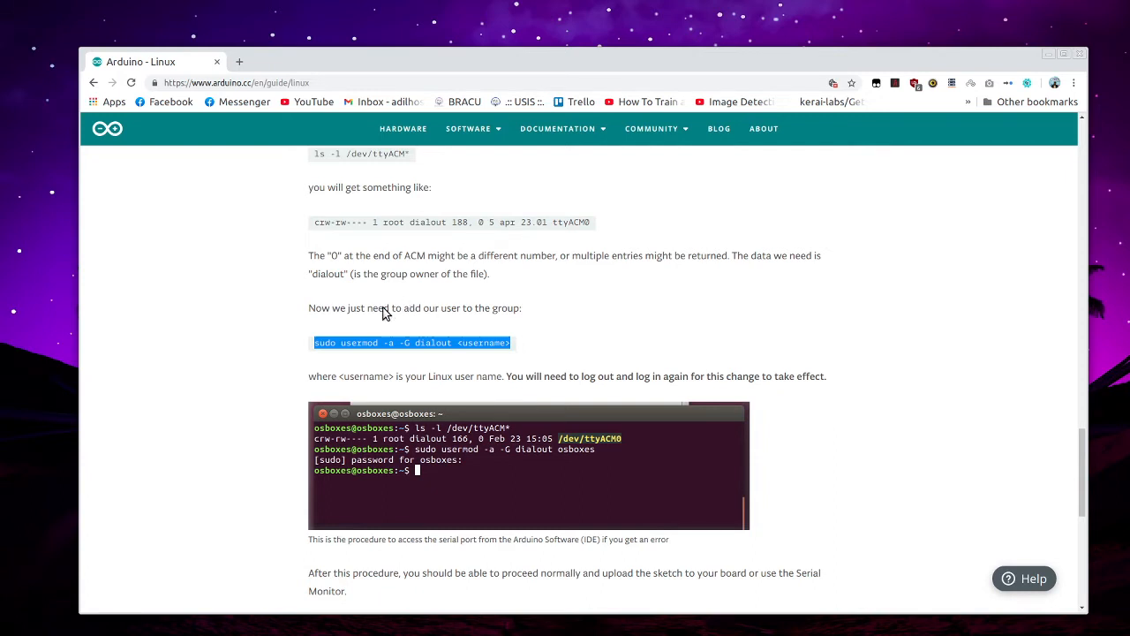
mouse_move(256, 348)
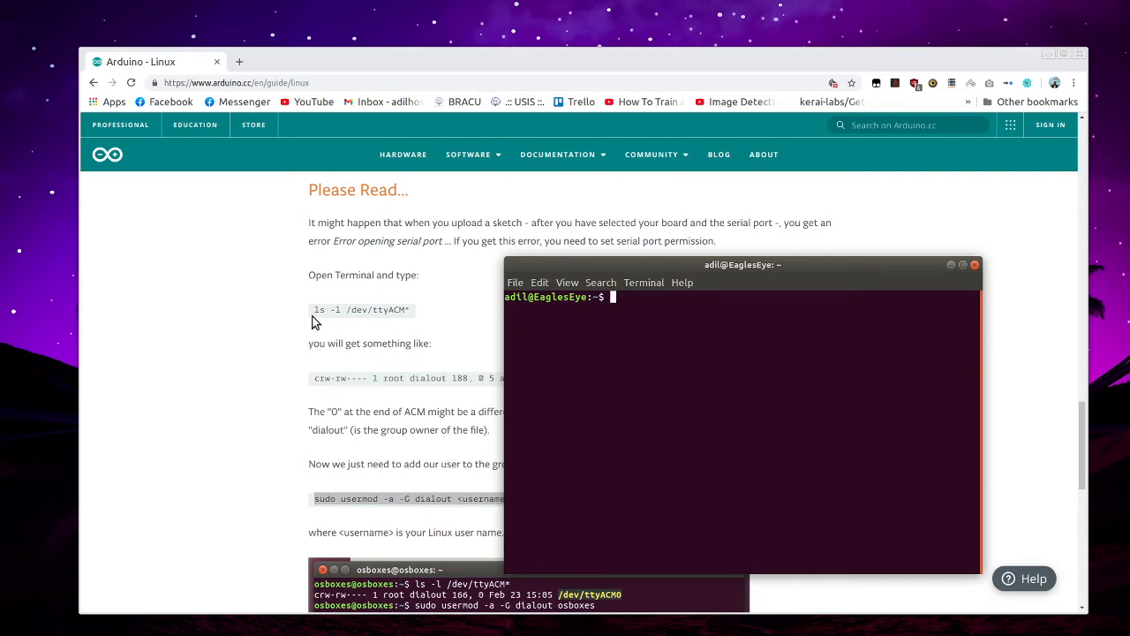
Paste 'ls -l /dev/ttyACM*' into the terminal and select /dev/ttyACM0 in the output
right_click(361, 309)
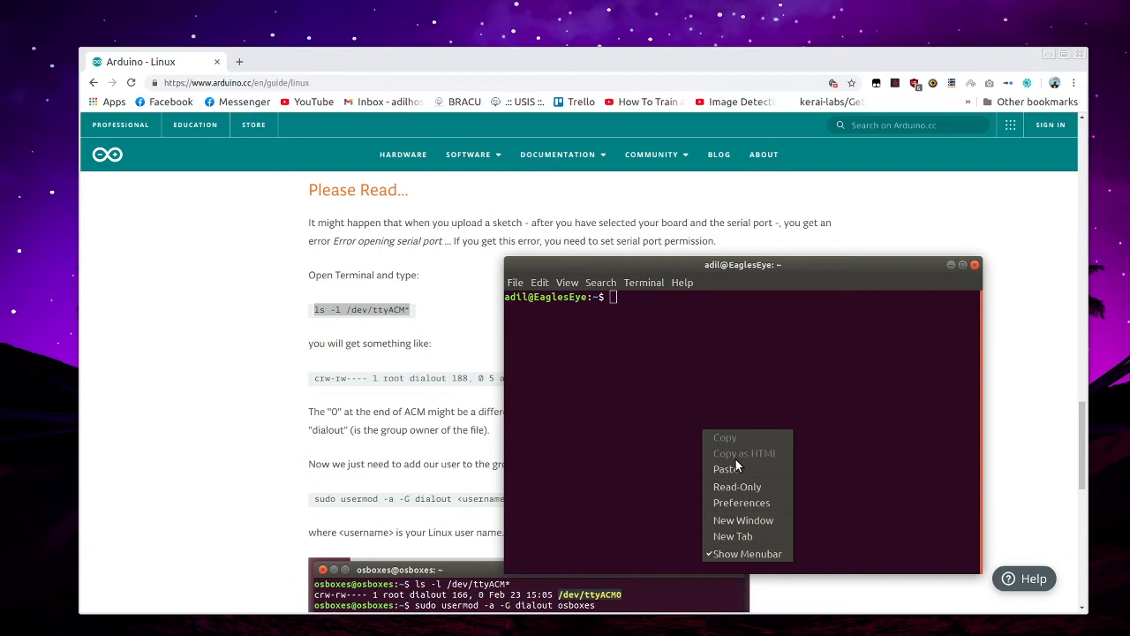
left_click(723, 468)
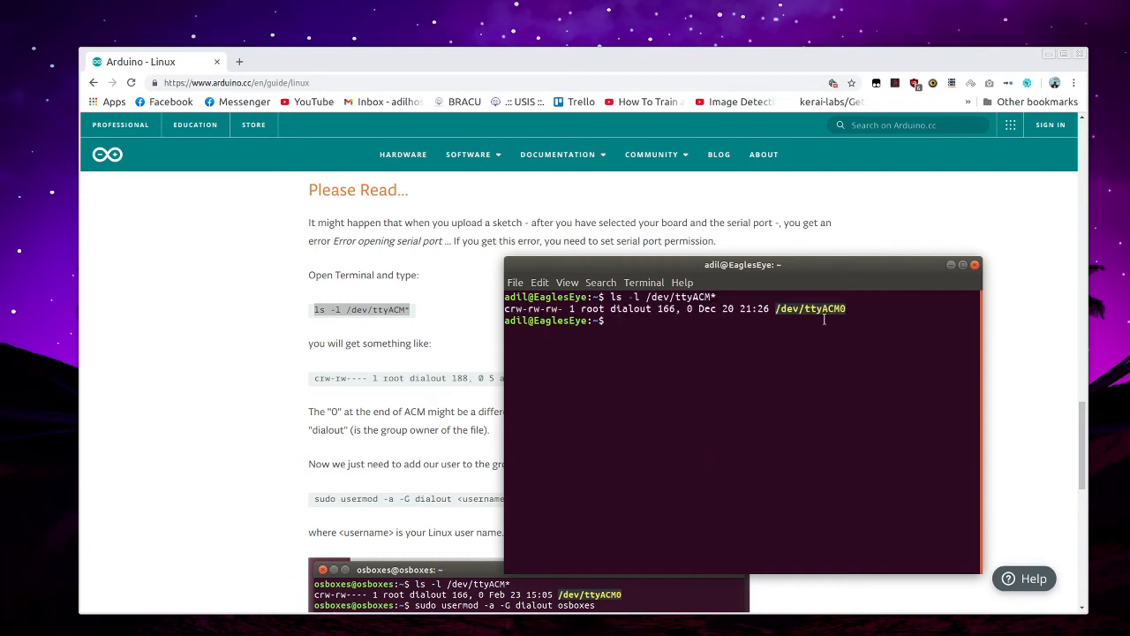
double_click(810, 308)
type("sudo usermod -a -G dialout")
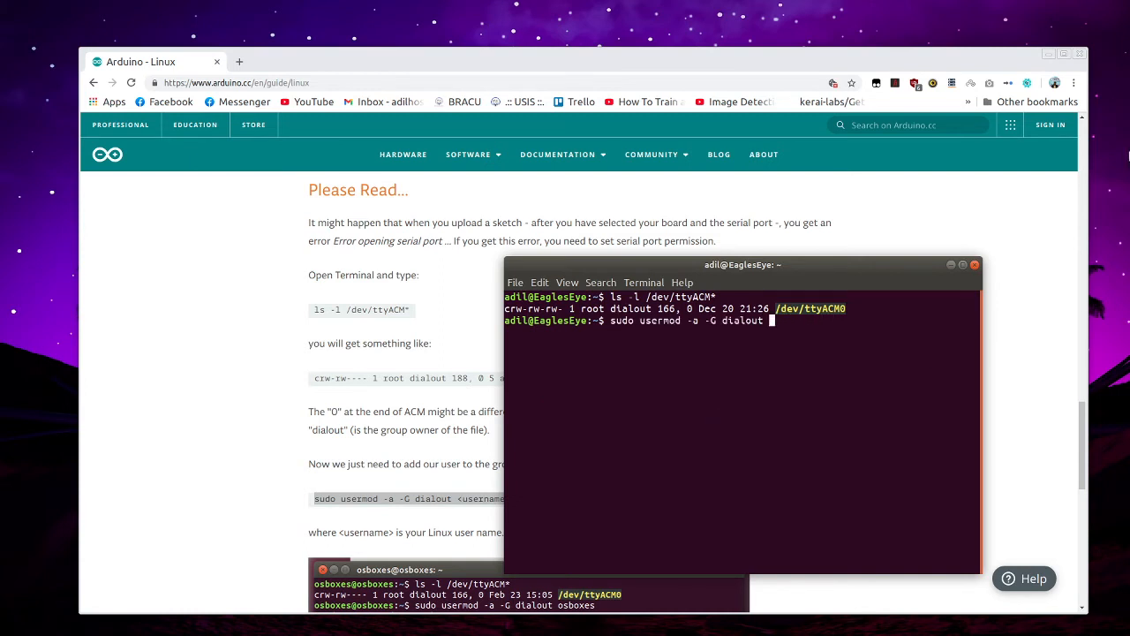
Run 'sudo usermod -a -G dialout adil' and begin the next sudo command
type("adil")
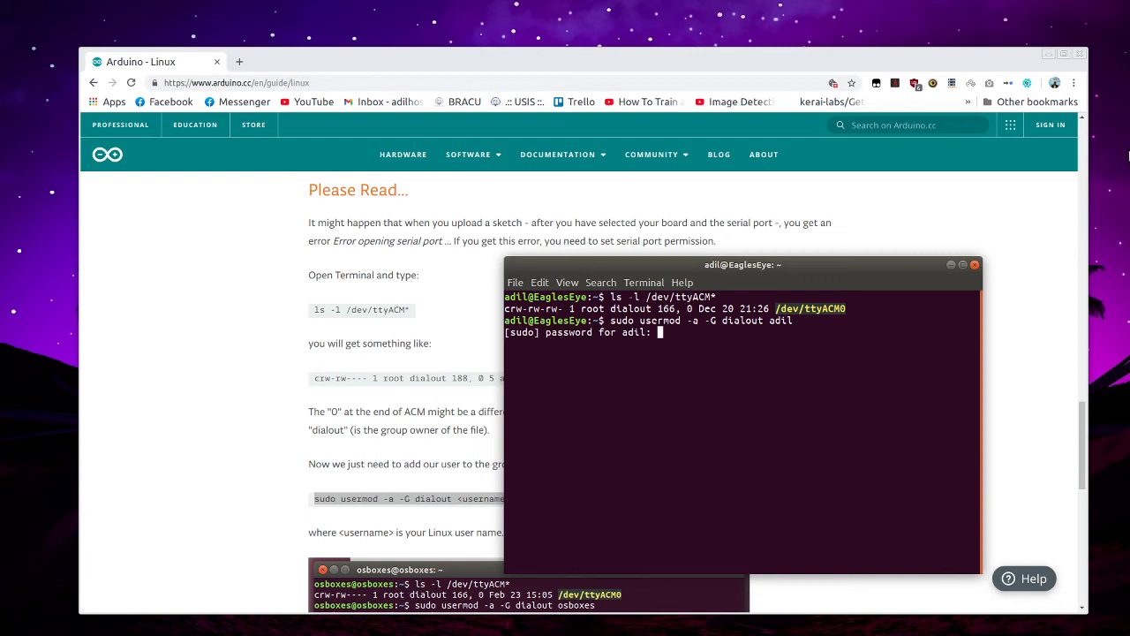
key("Return")
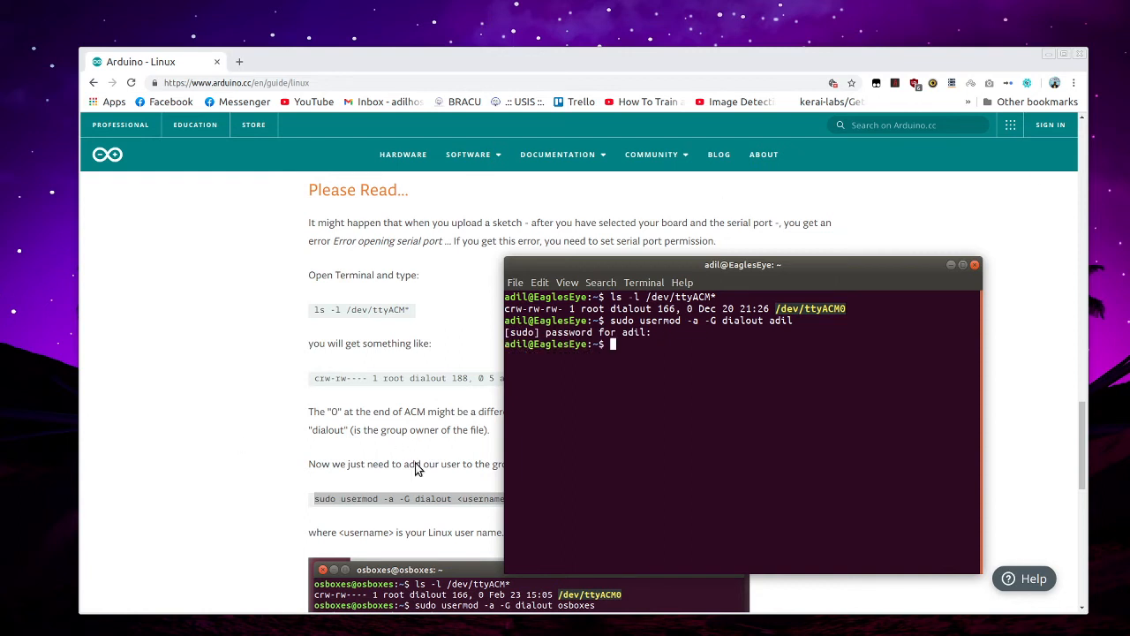
type("sudo")
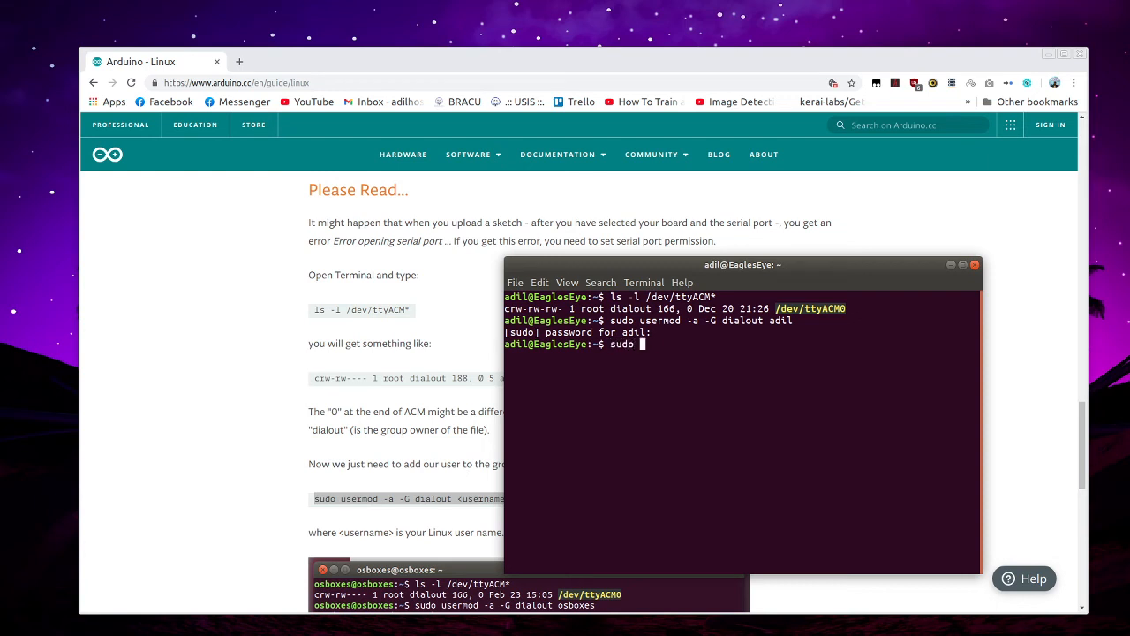
Run 'sudo chmod a+rw /dev/ttyACM0' to grant read-write access to the port
type("chmod")
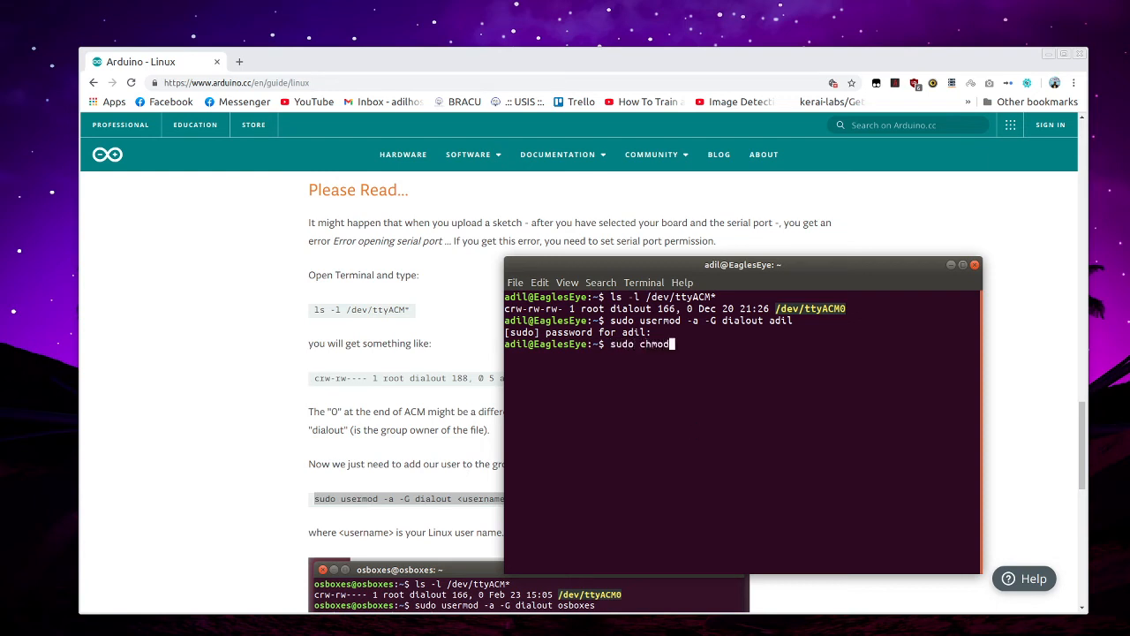
type("a+rw")
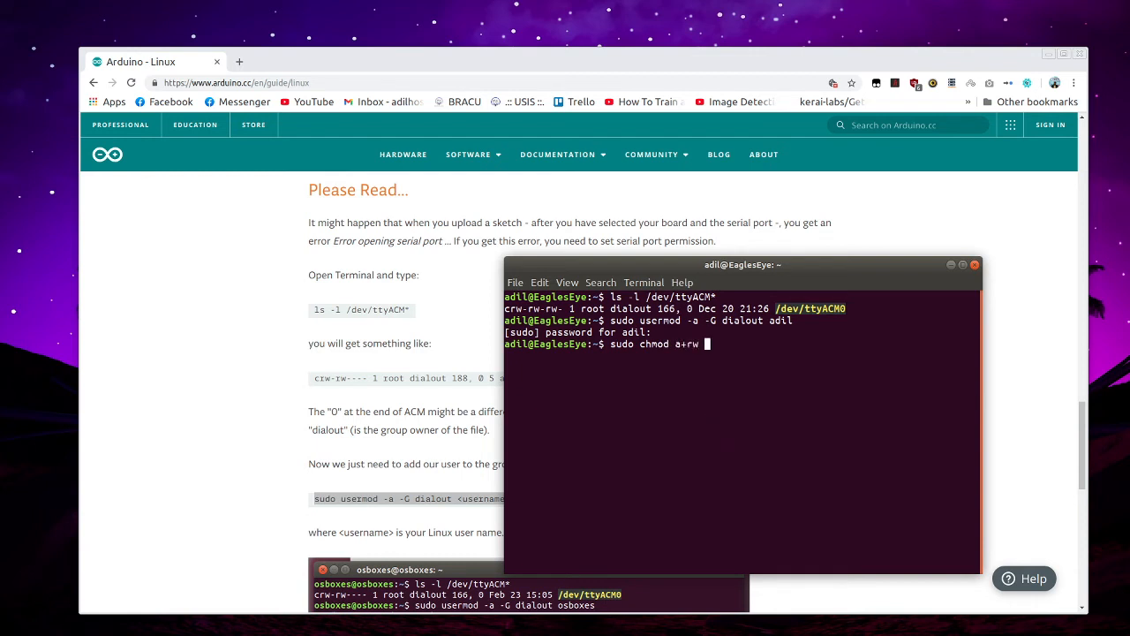
type("/de")
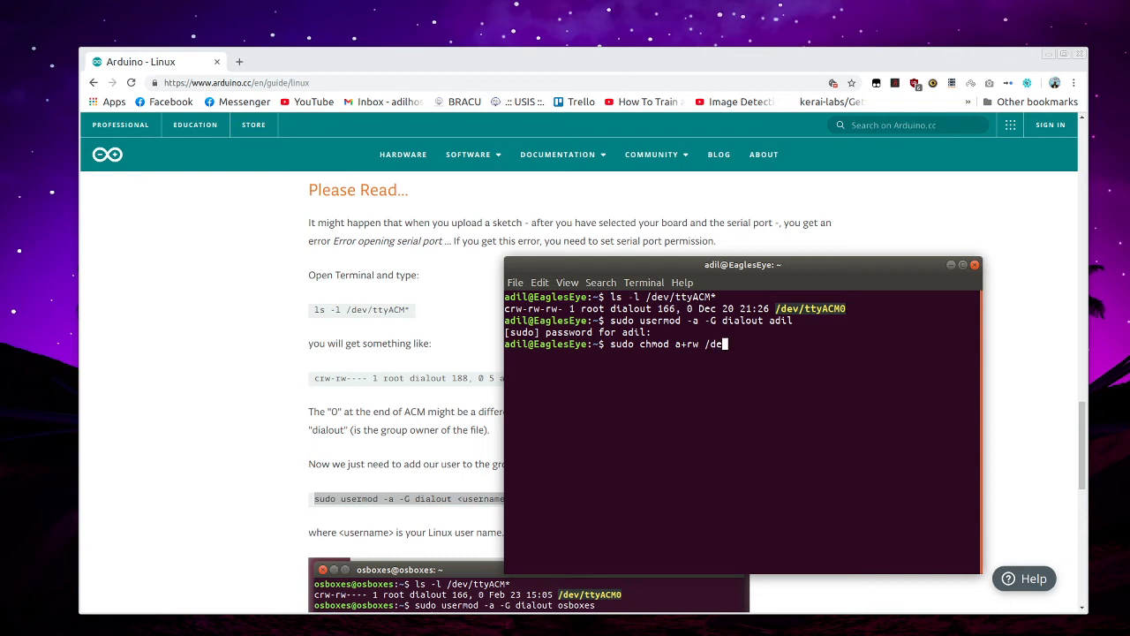
type("/")
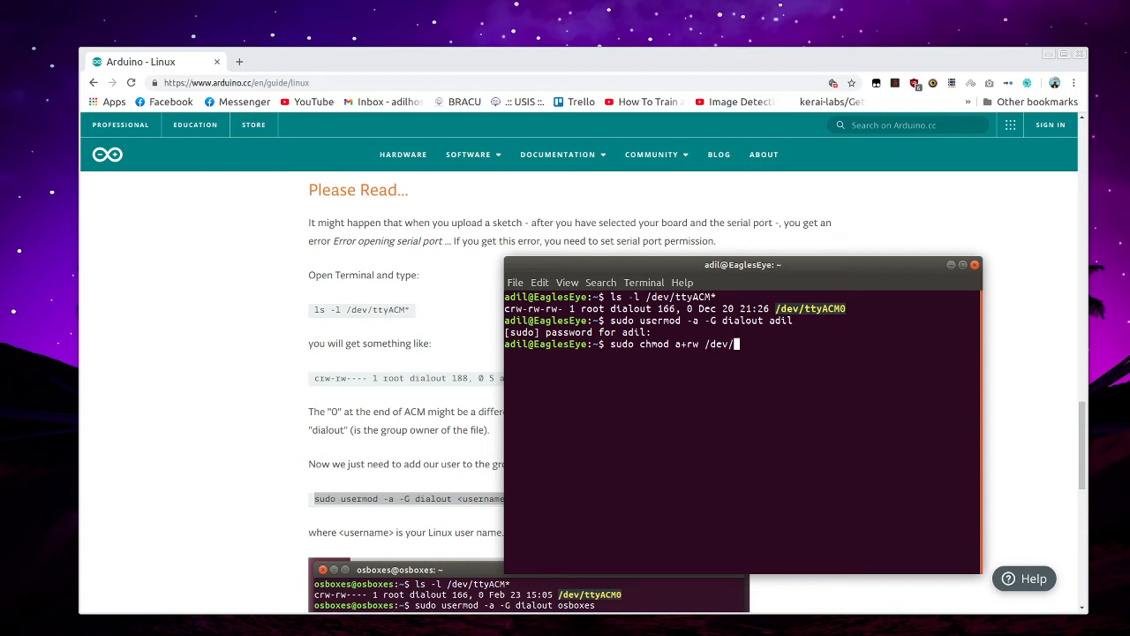
type("tty")
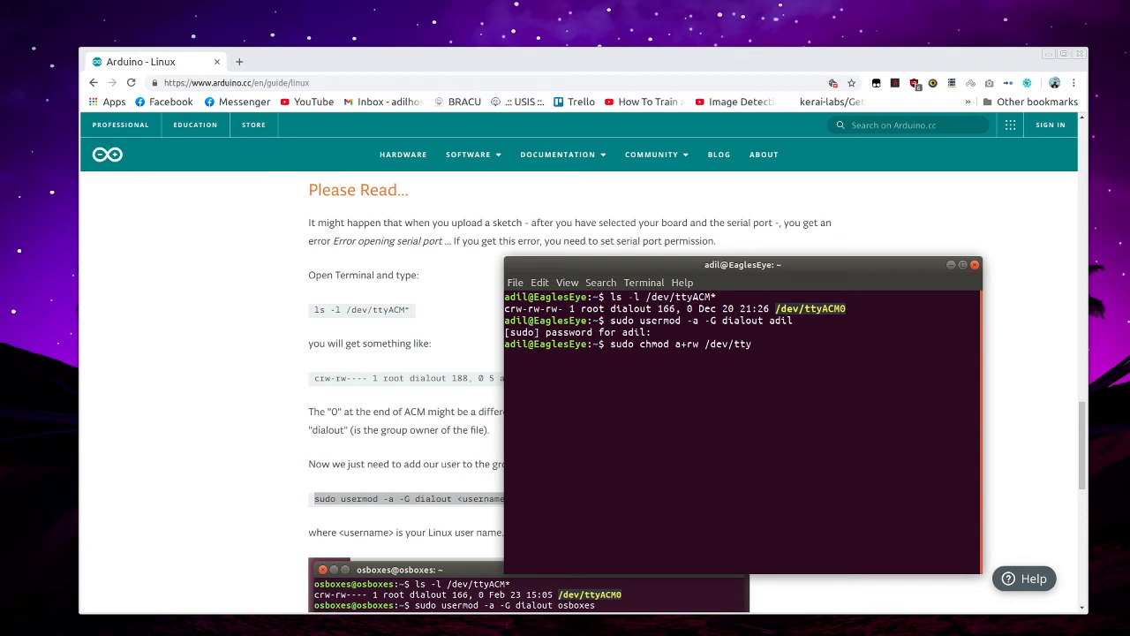
type("ACM")
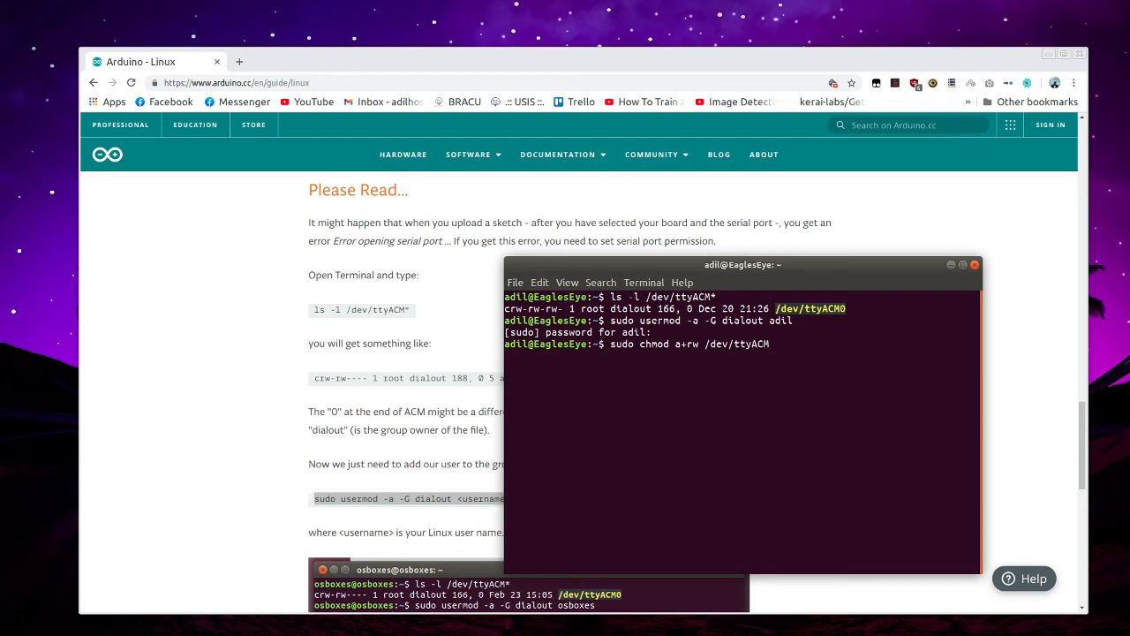
key("Return")
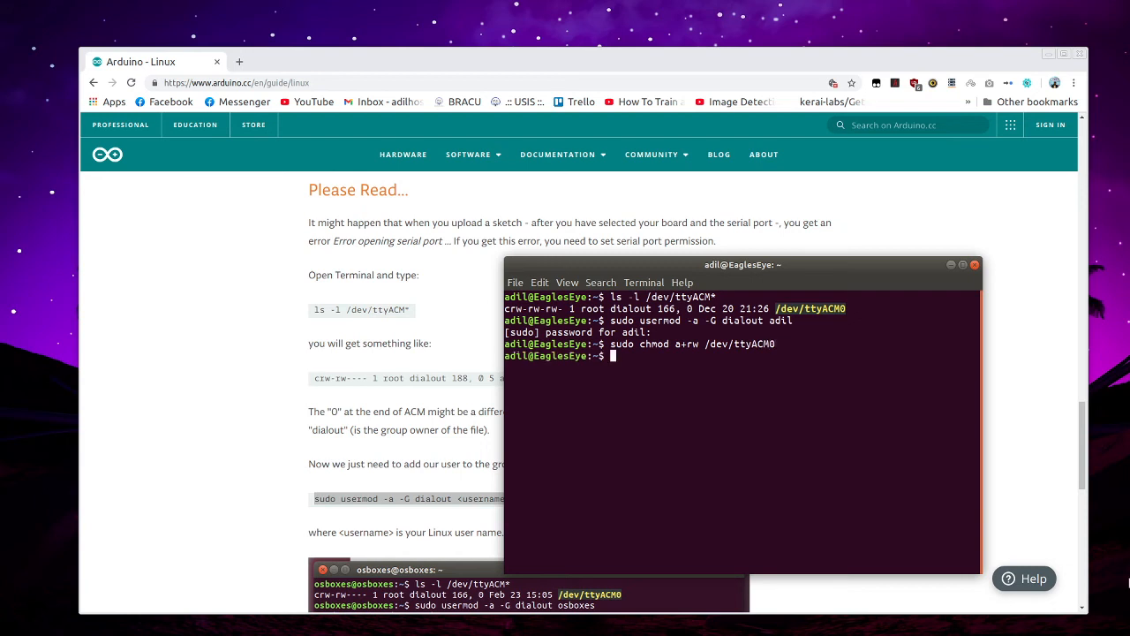